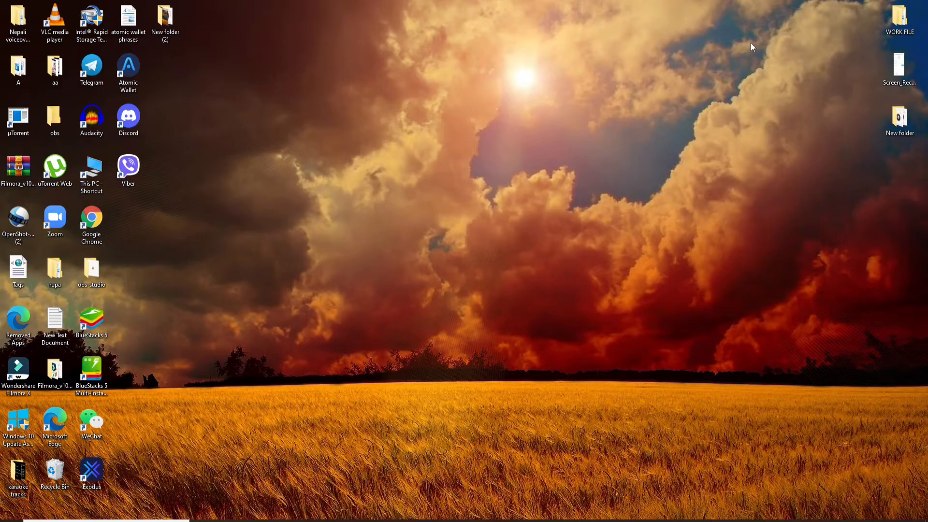
{"action": "mouse_move", "coordinate": [381, 461]}
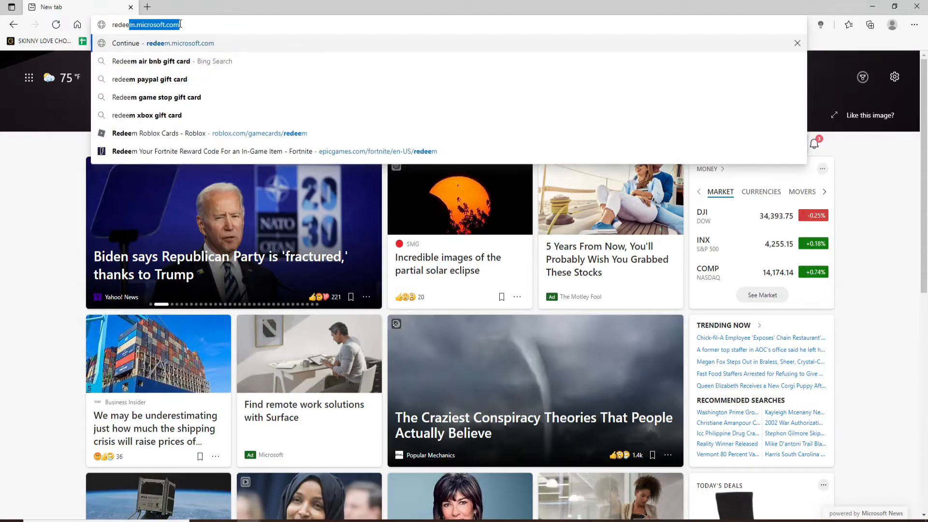
Step: Choose the 'Redeem air bnb gift card' suggestion and open the airbnb.com/gift result
{"action": "left_click", "coordinate": [151, 61]}
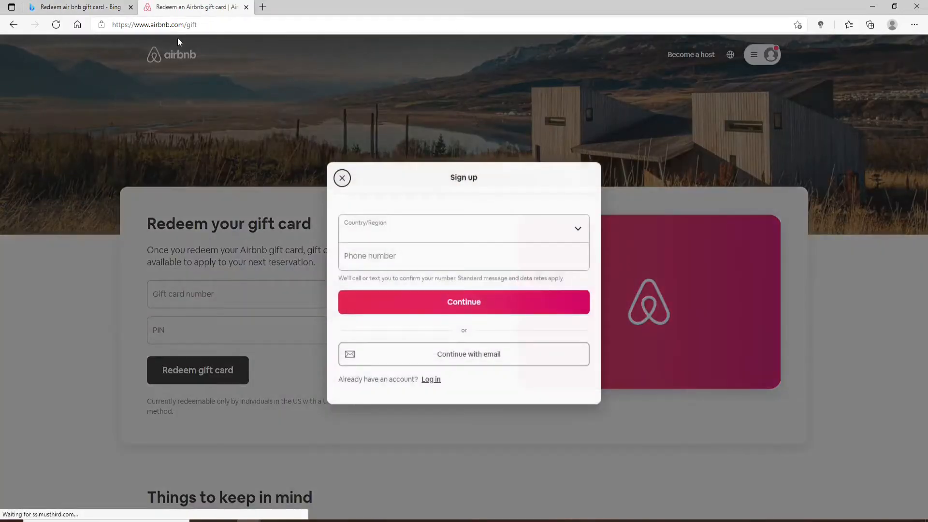
Step: Dismiss the Sign up dialog, then view the Log in form with Nepal's code and close it
{"action": "left_click", "coordinate": [343, 177]}
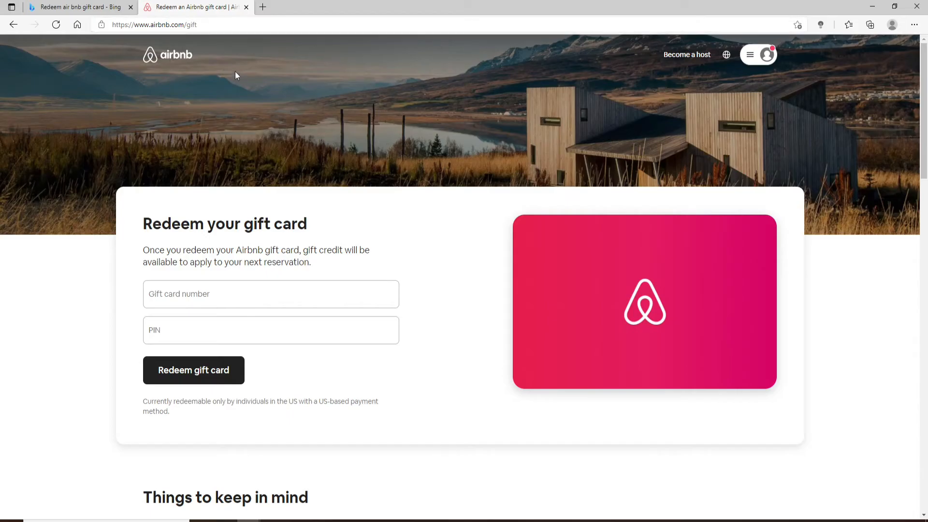
{"action": "mouse_move", "coordinate": [761, 66]}
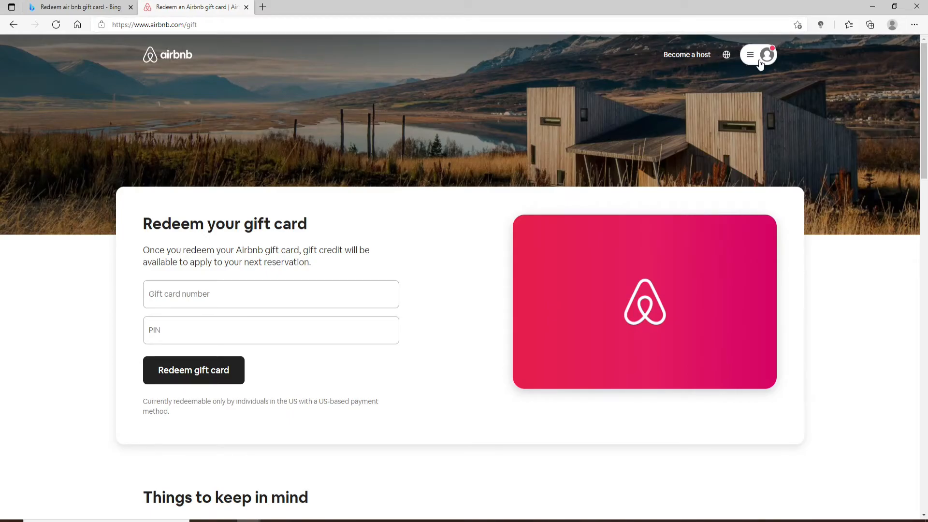
{"action": "left_click", "coordinate": [759, 54]}
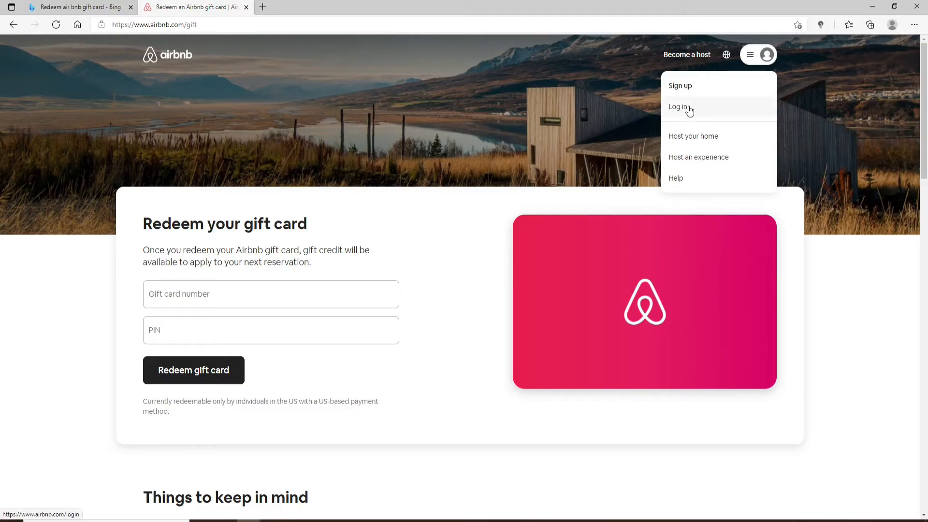
{"action": "left_click", "coordinate": [678, 107]}
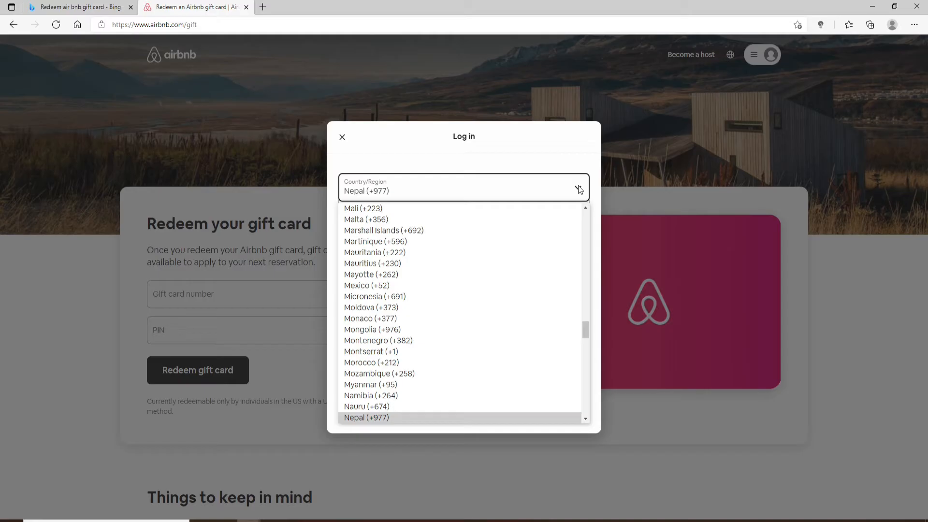
{"action": "left_click", "coordinate": [366, 417]}
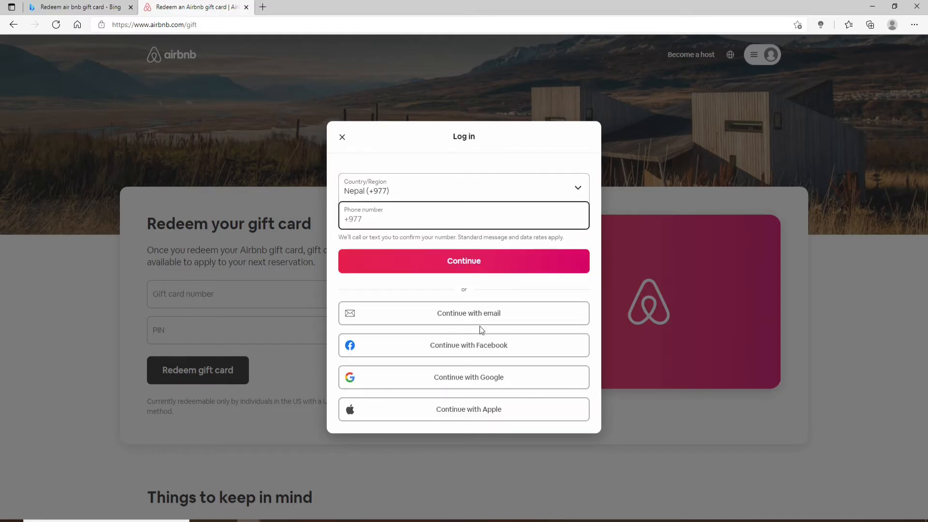
{"action": "mouse_move", "coordinate": [482, 350]}
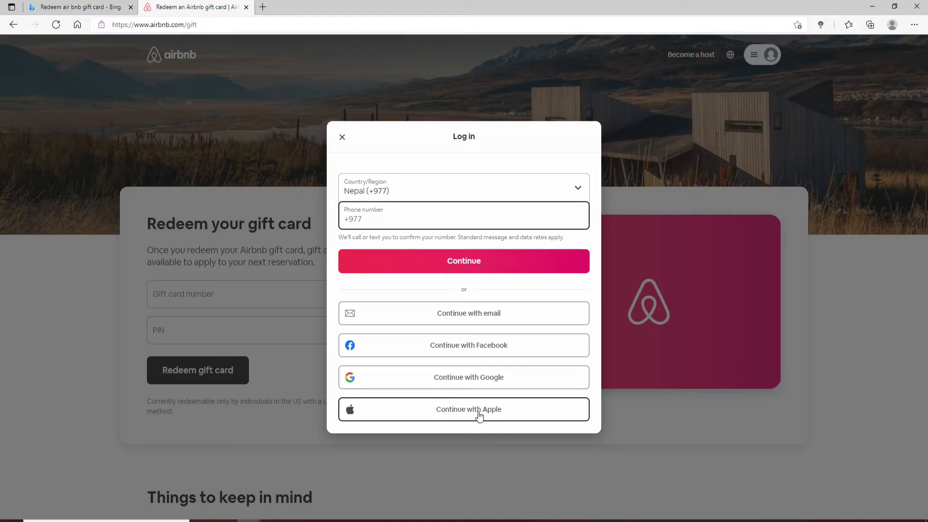
{"action": "left_click", "coordinate": [342, 137]}
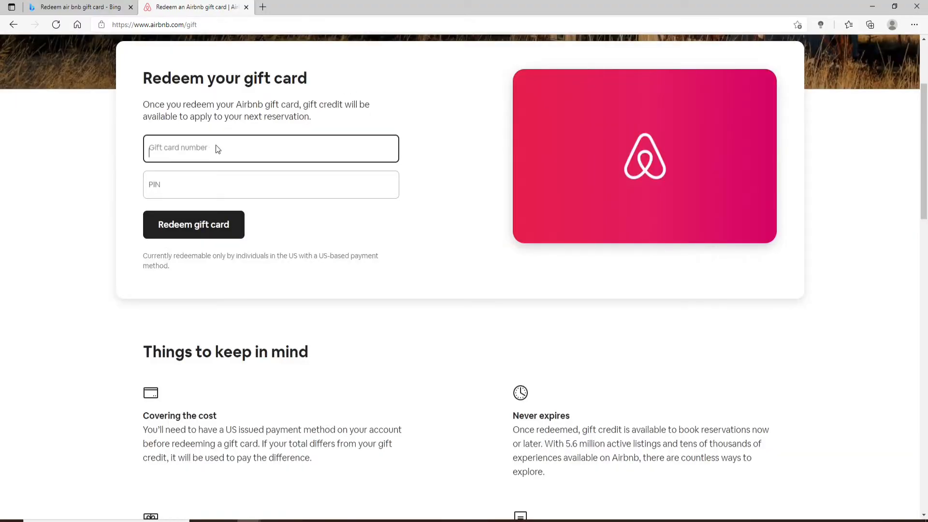
{"action": "left_click", "coordinate": [193, 224]}
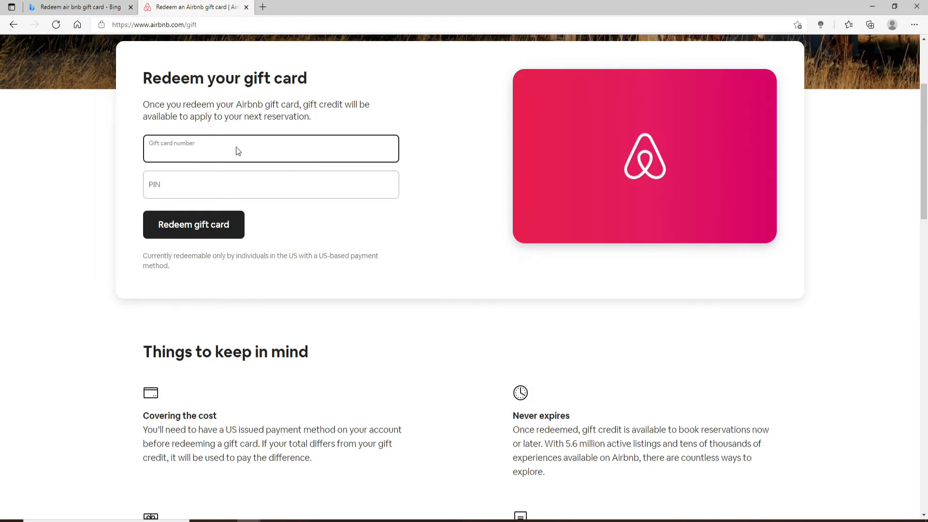
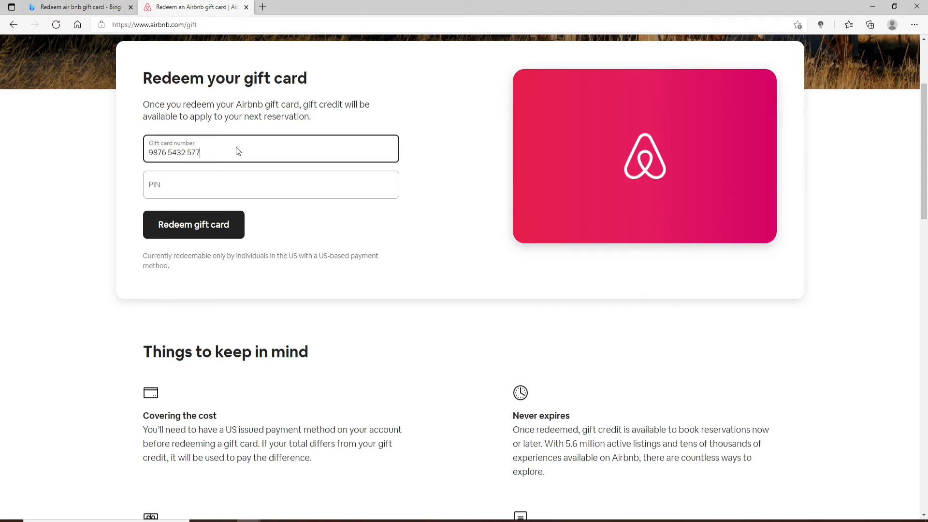
{"action": "left_click", "coordinate": [271, 184]}
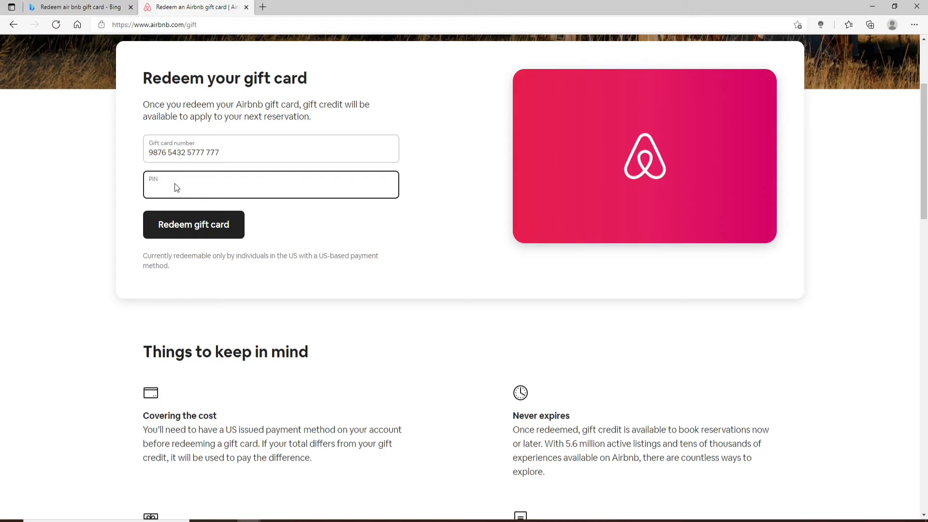
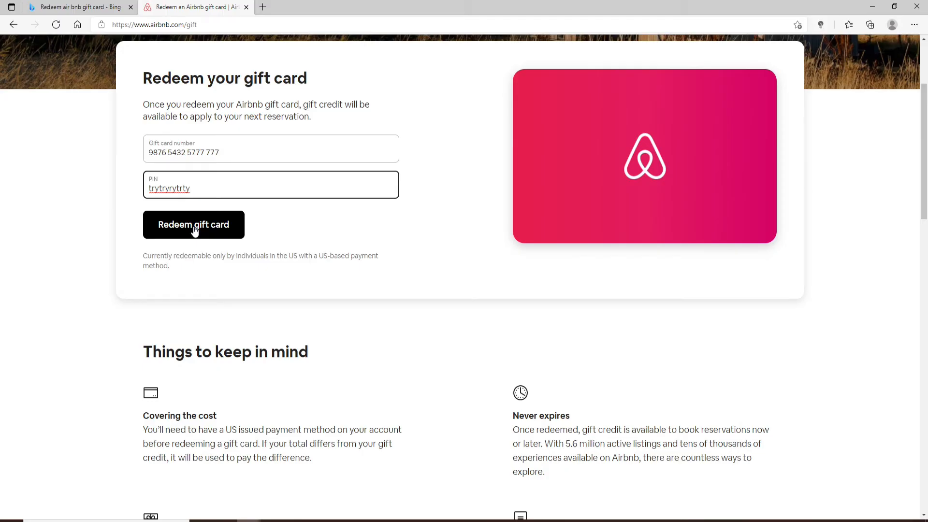
{"action": "left_click", "coordinate": [189, 188]}
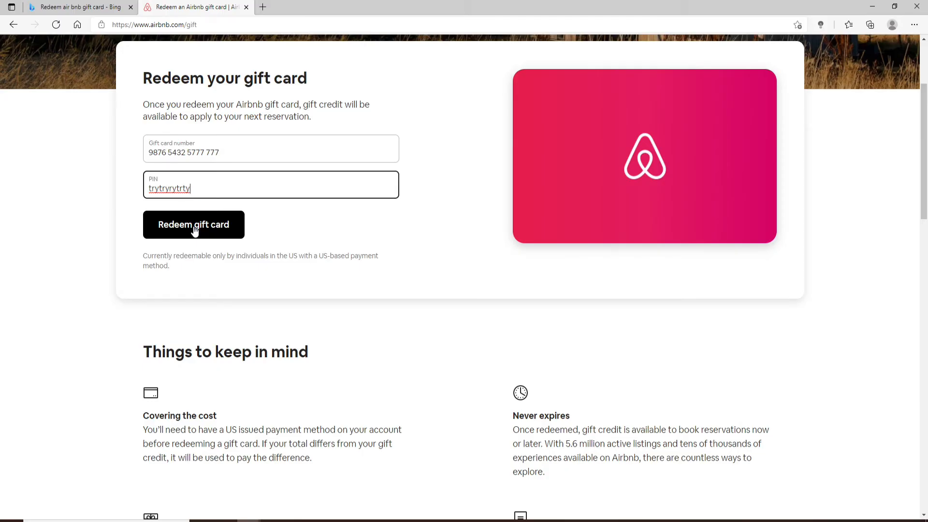